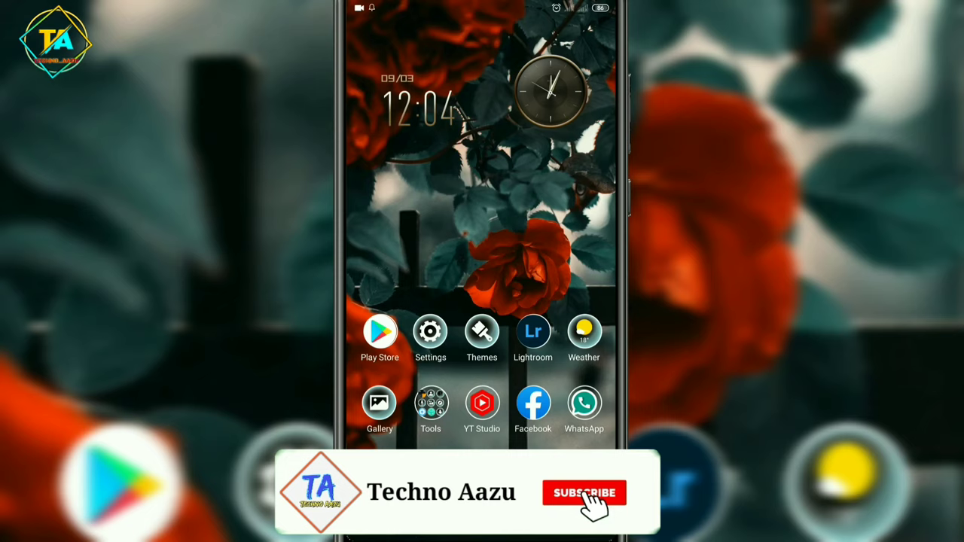
# Step: Launch MX Player from the Android home screen to show its media folders
pyautogui.click(584, 492)
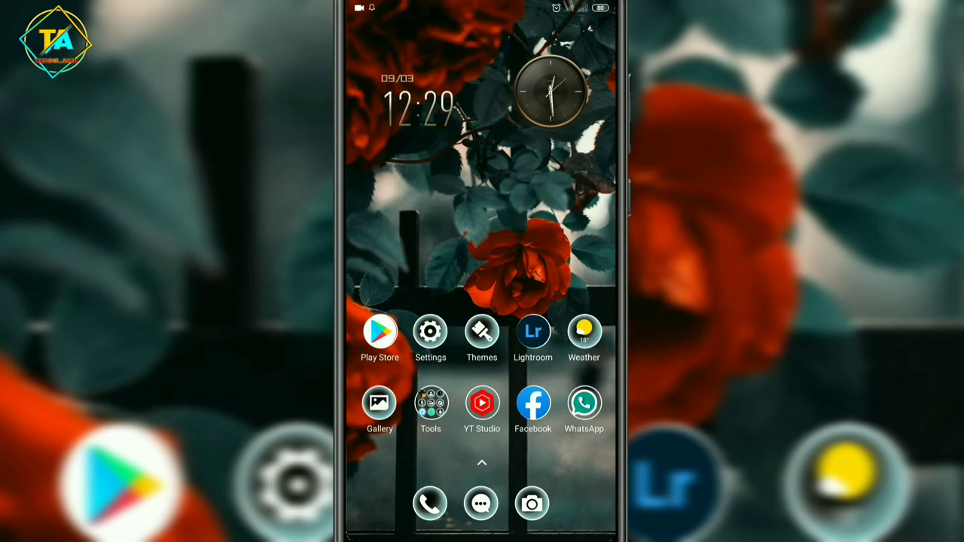
pyautogui.click(482, 463)
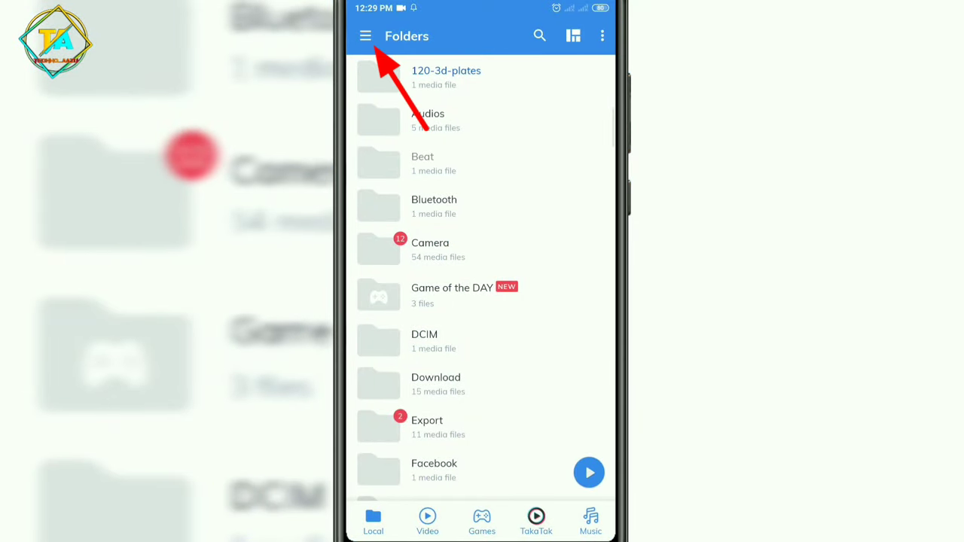
# Step: Open Local Player Settings from the side menu's Settings section
pyautogui.click(365, 36)
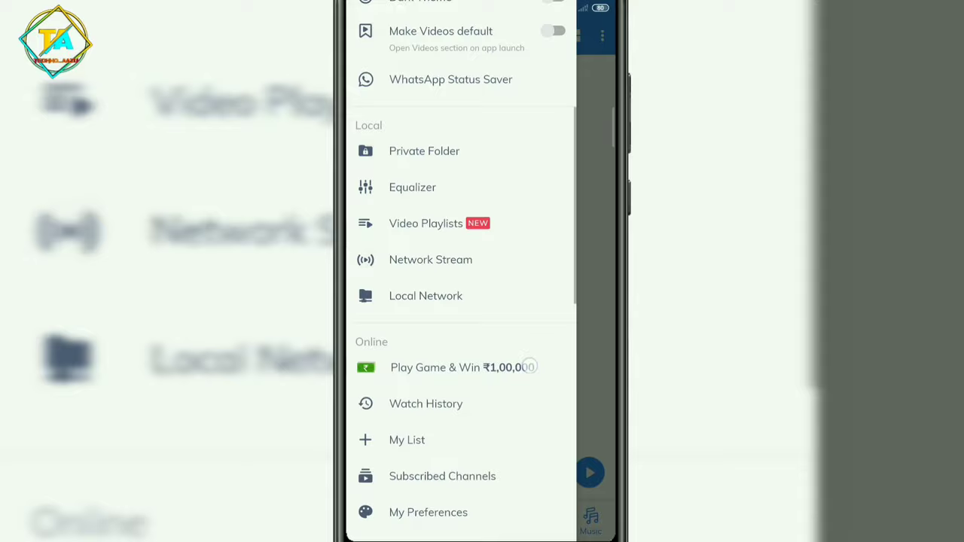
pyautogui.scroll(-3)
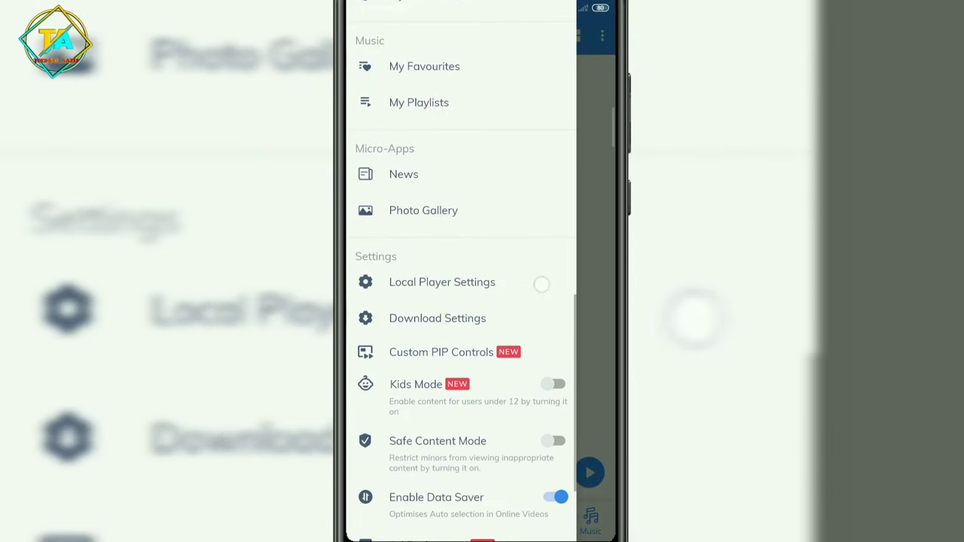
pyautogui.click(442, 281)
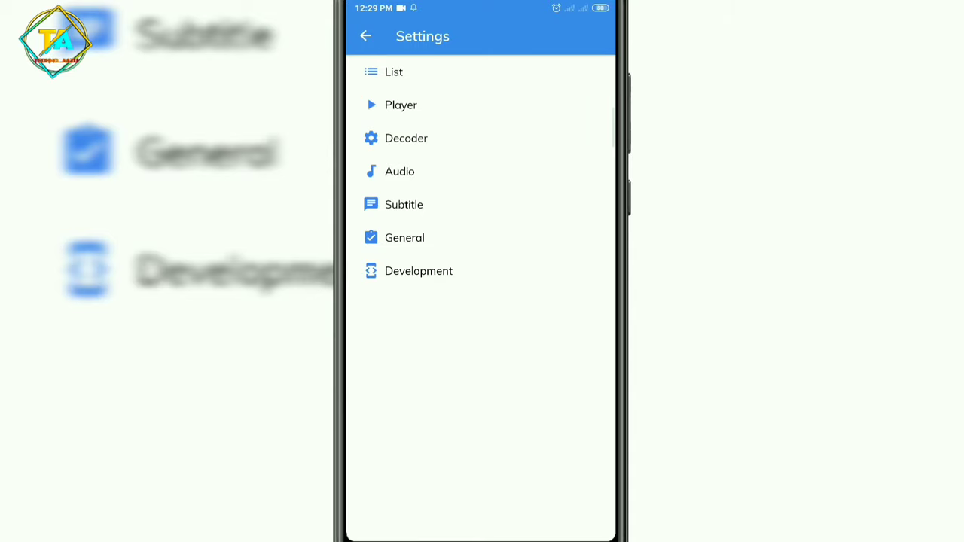
# Step: Open the Player category and scroll down to the Play alone checkbox
pyautogui.click(401, 104)
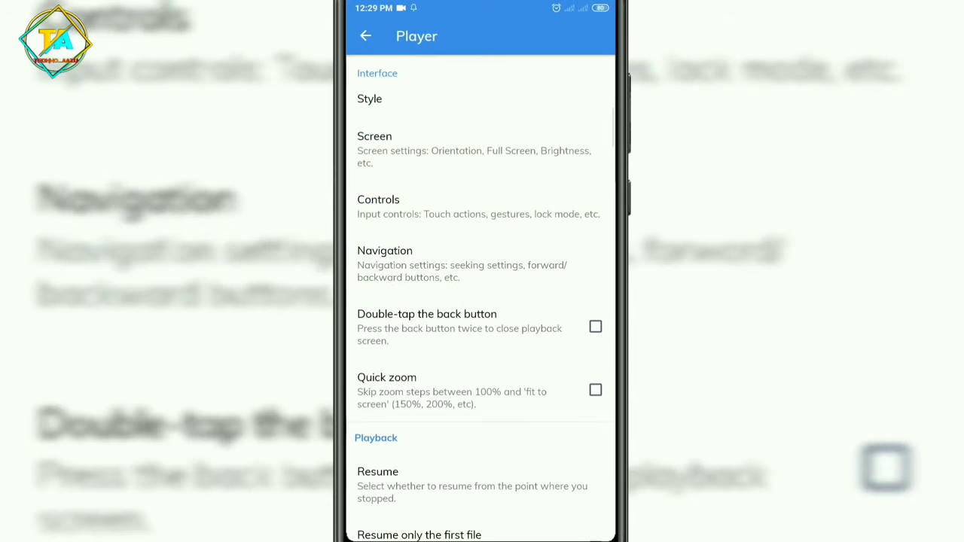
pyautogui.scroll(-3)
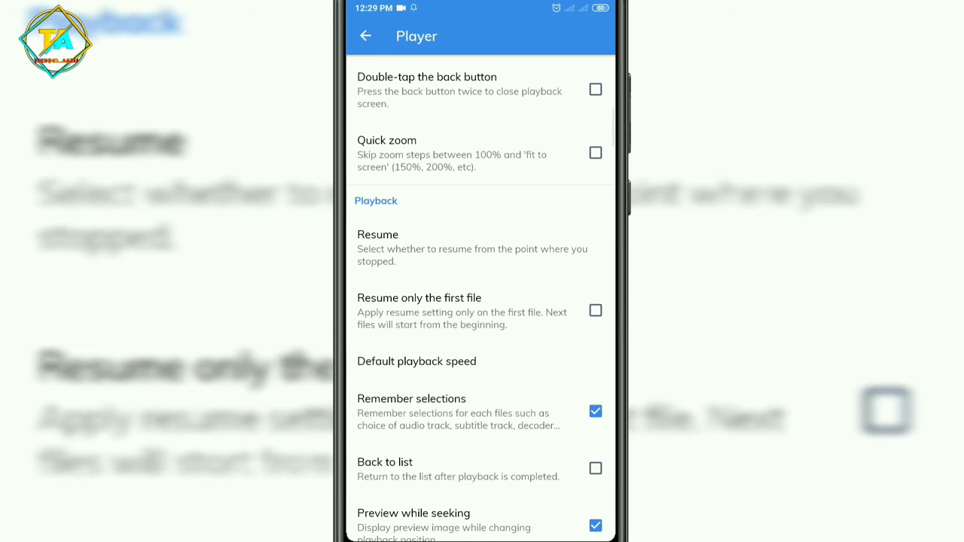
pyautogui.scroll(-3)
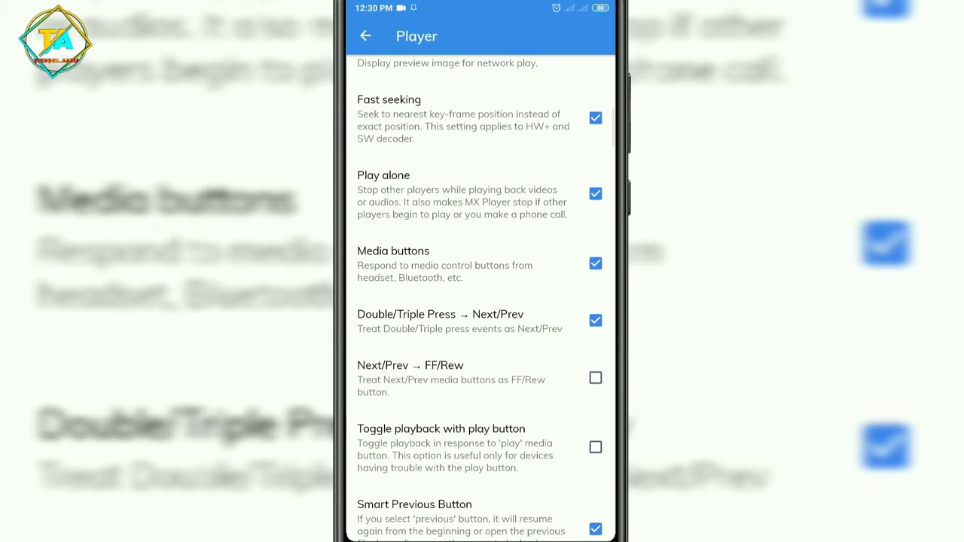
# Step: Uncheck Play alone, leaving Fast seeking and Media buttons enabled
pyautogui.click(595, 194)
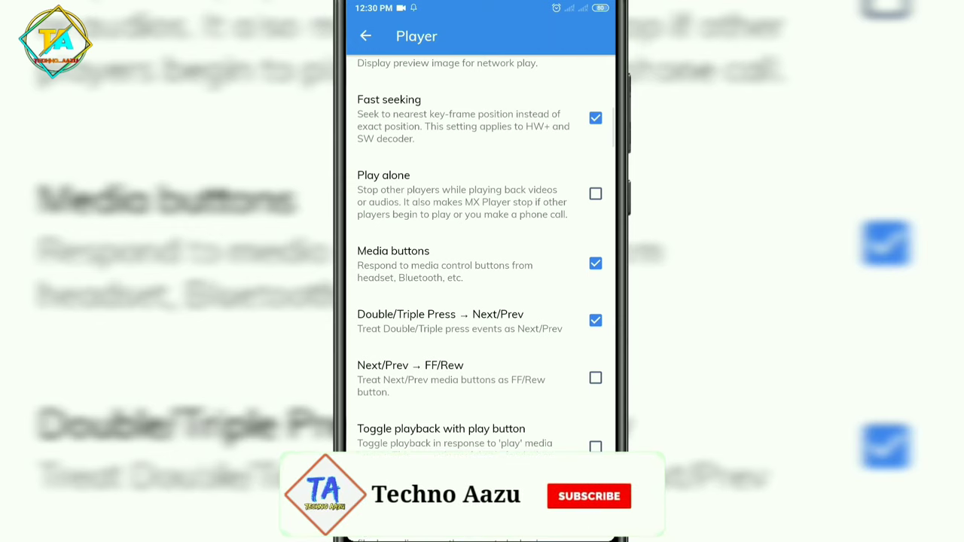
pyautogui.click(589, 496)
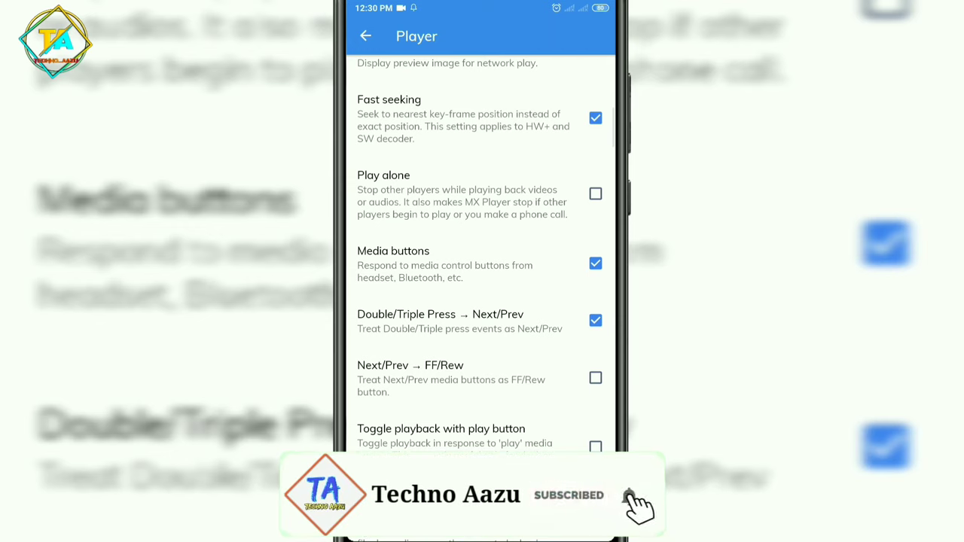